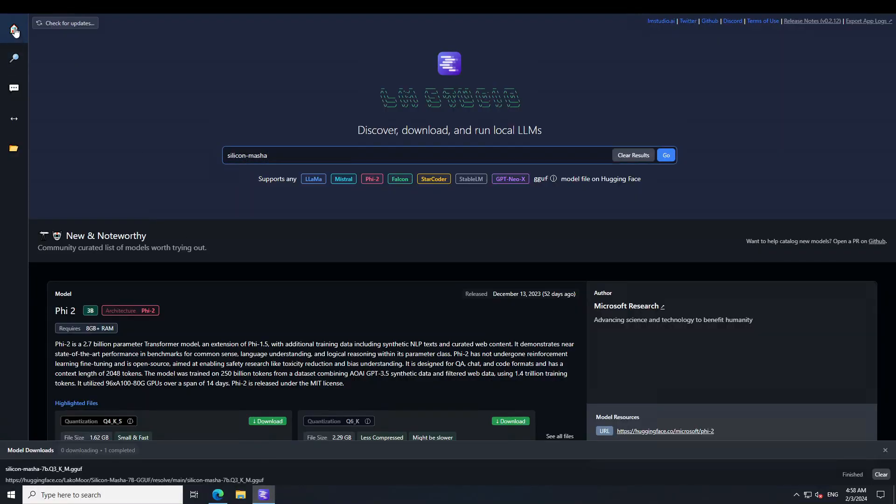
# Search the catalog for 'silicon-masha' to list the Silicon-Masha-7B-GGUF files.
pyautogui.click(326, 155)
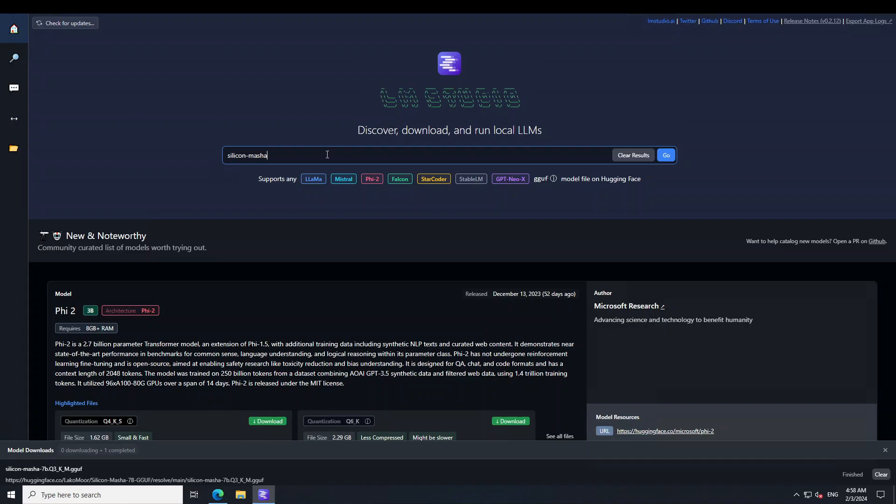
pyautogui.click(665, 155)
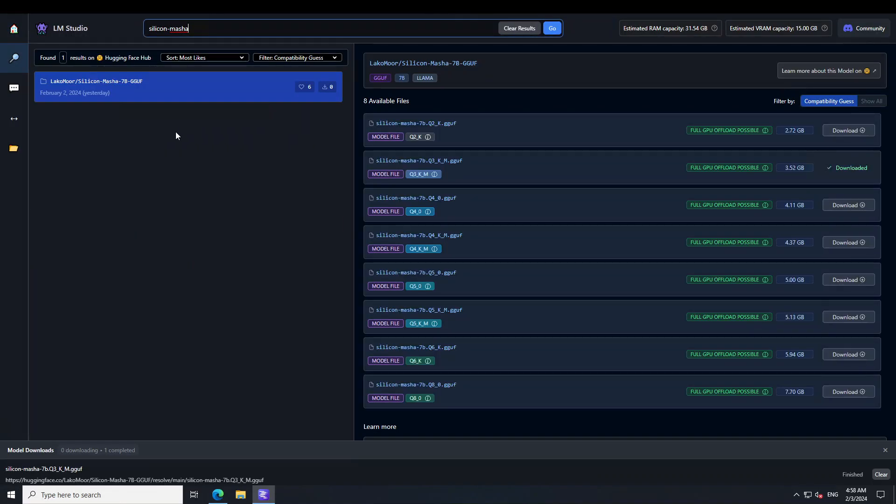
pyautogui.moveTo(701, 327)
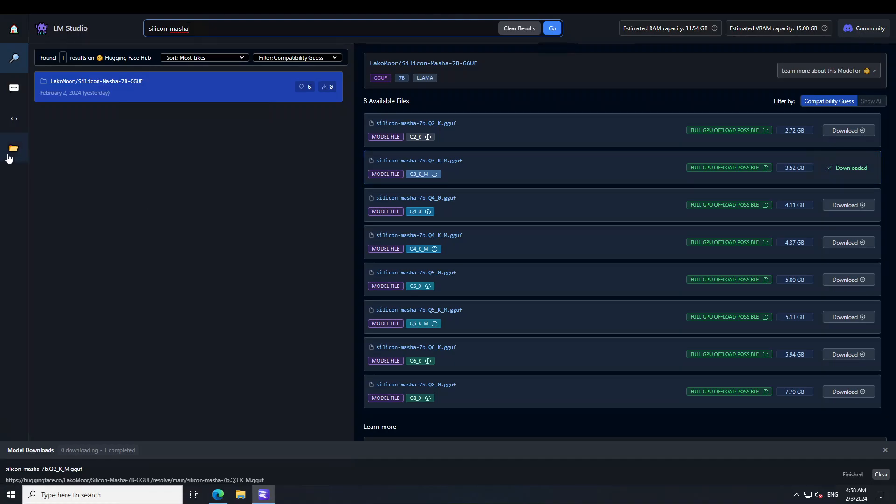
# Load the Silicon Masha 7B Q3_K_M model in AI Chat with GPU offload of 20 layers.
pyautogui.click(13, 89)
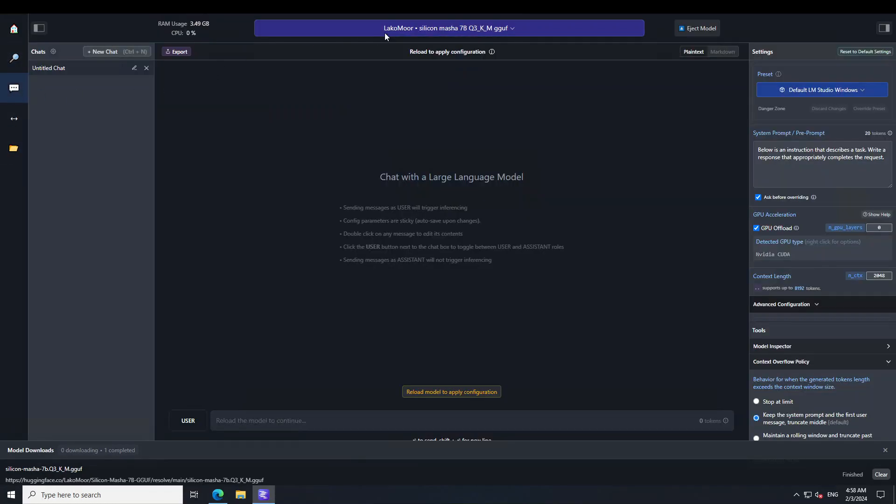
pyautogui.click(449, 28)
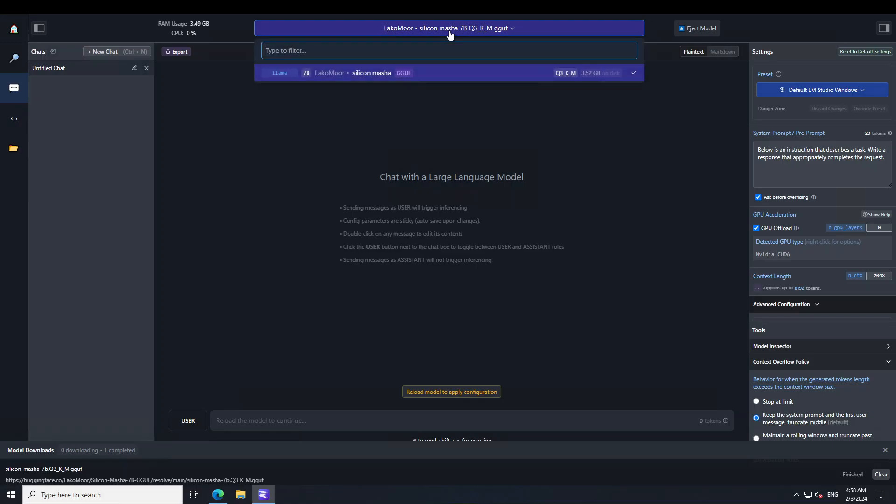
pyautogui.click(448, 28)
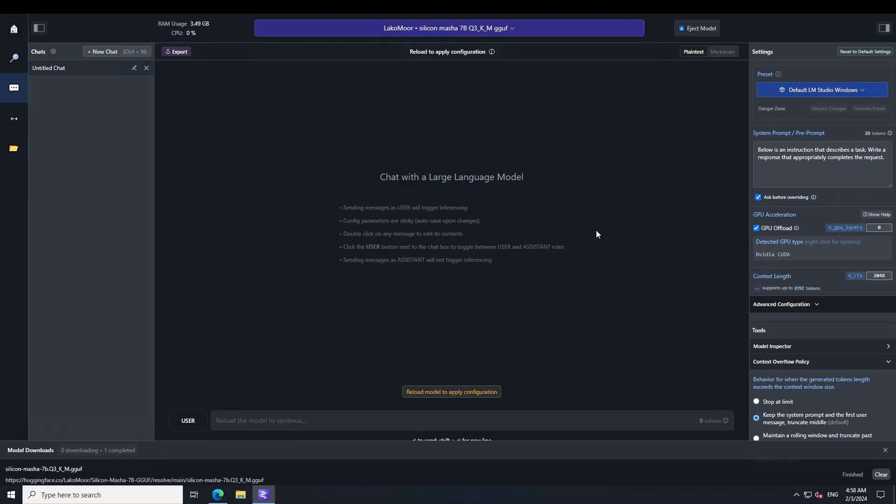
pyautogui.moveTo(882, 256)
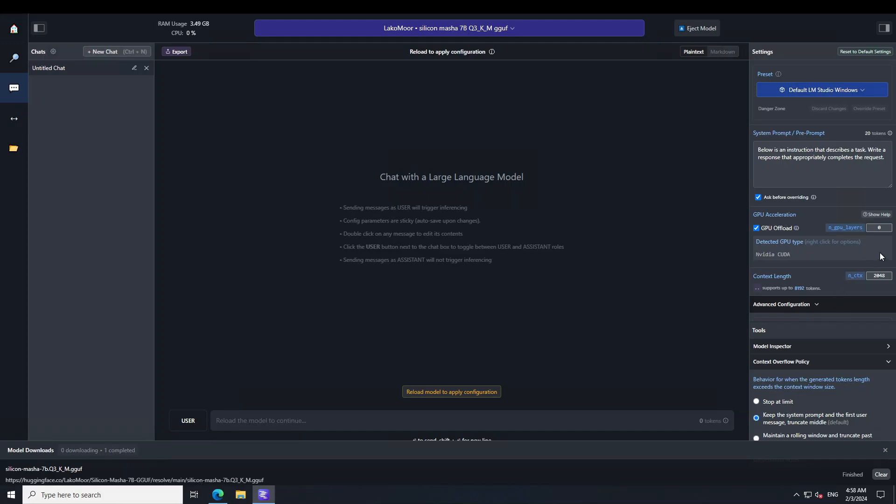
pyautogui.click(878, 228)
pyautogui.write('20')
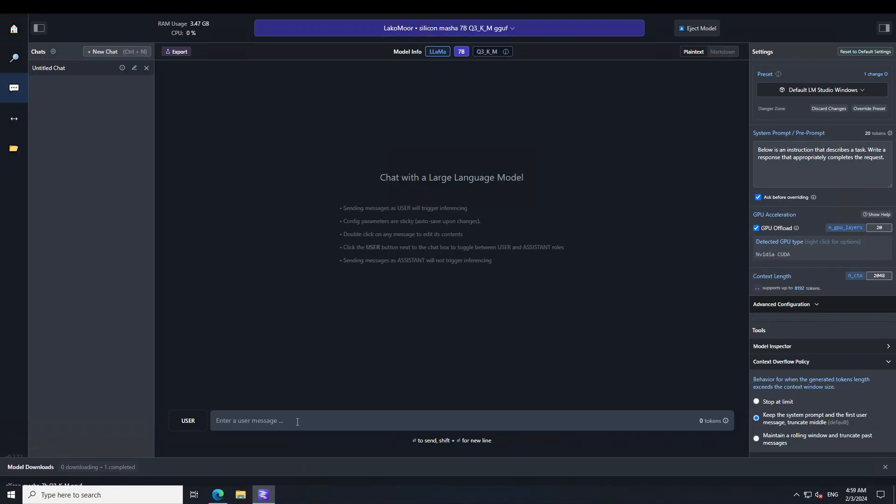
# Ask the model 'Which one came first, egg or chicken?' and get its English answer.
pyautogui.write('Which one came first, egg or chicken?')
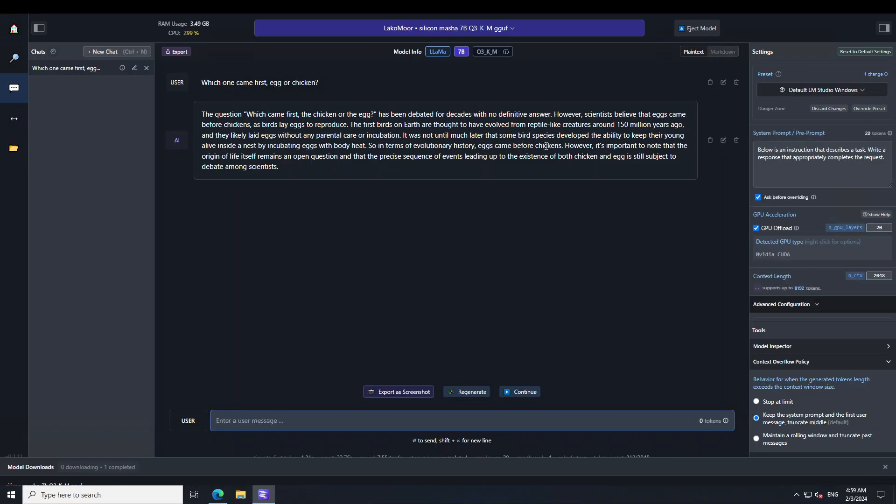
pyautogui.moveTo(5, 420)
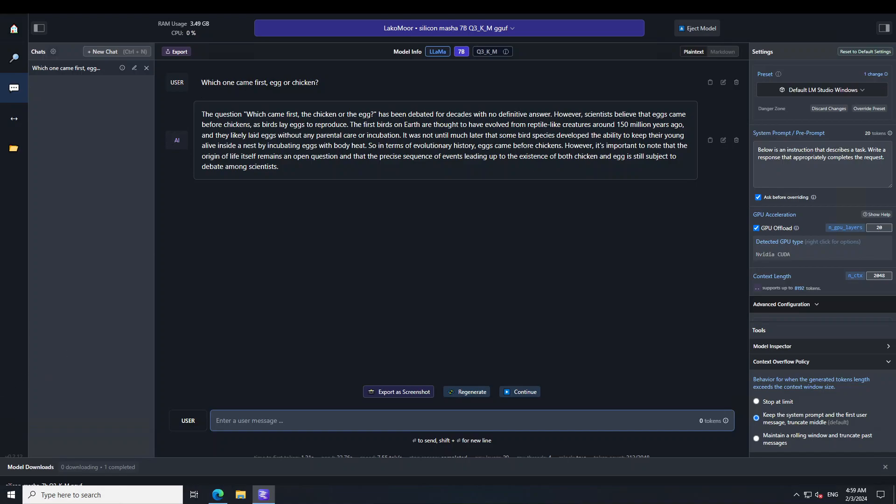
# Translate 'Which one came first, egg or chicken?' into Russian in Bing and copy the result.
pyautogui.click(217, 495)
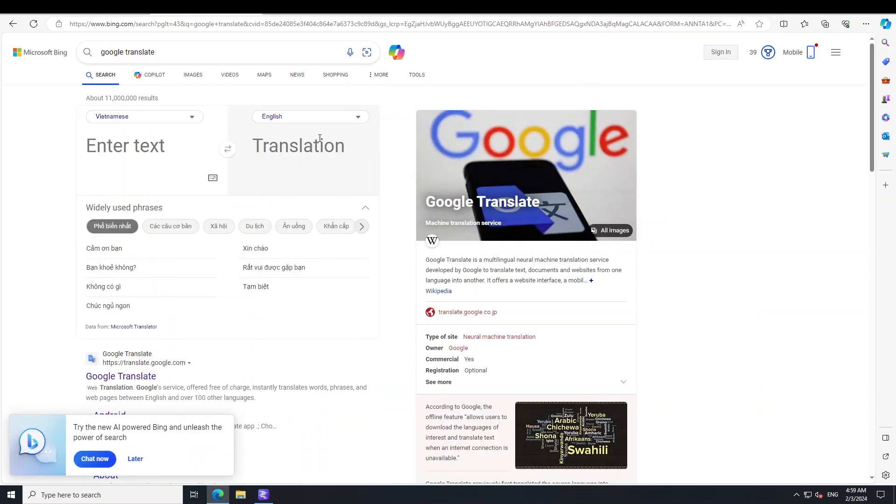
pyautogui.click(310, 116)
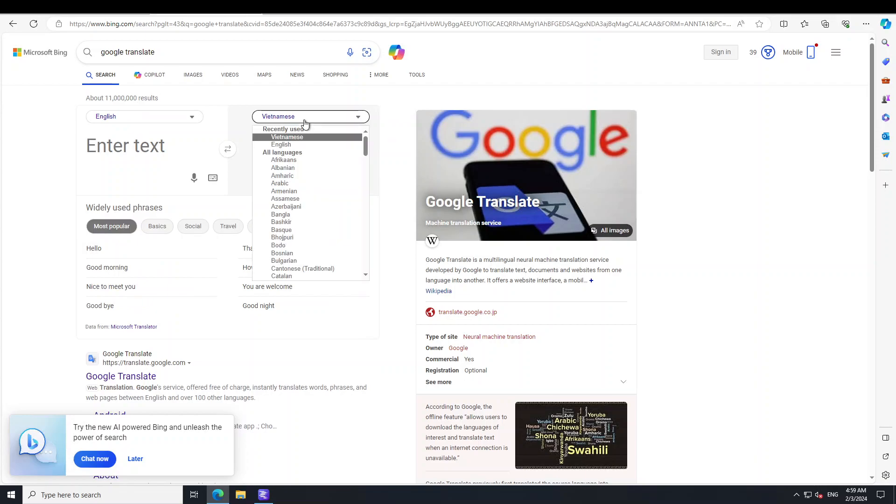
pyautogui.scroll(-3)
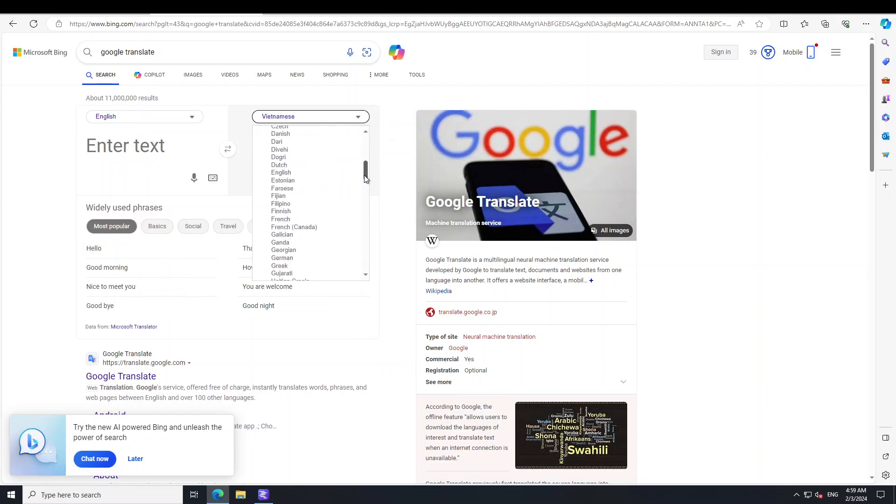
pyautogui.scroll(-3)
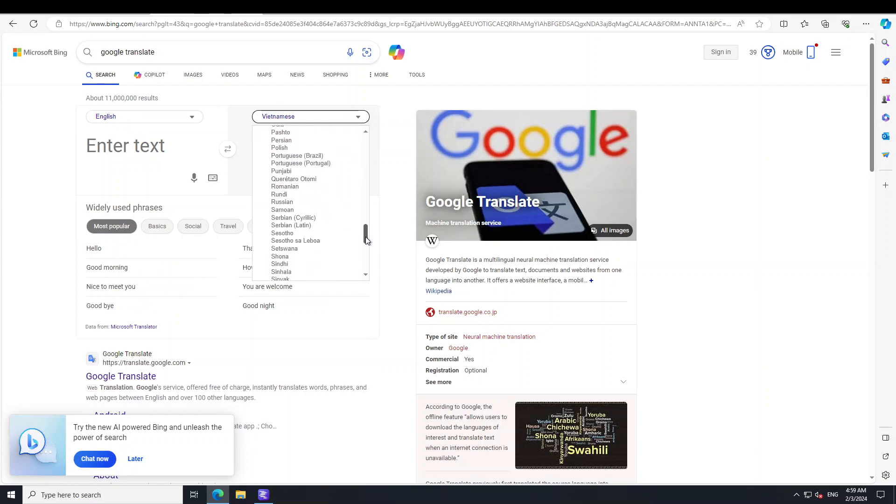
pyautogui.click(282, 201)
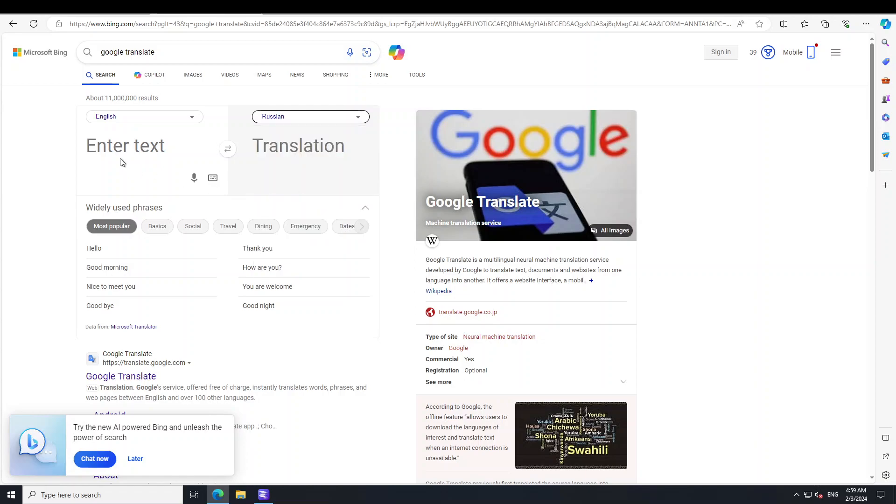
pyautogui.write('Which one came first, egg or chicken?')
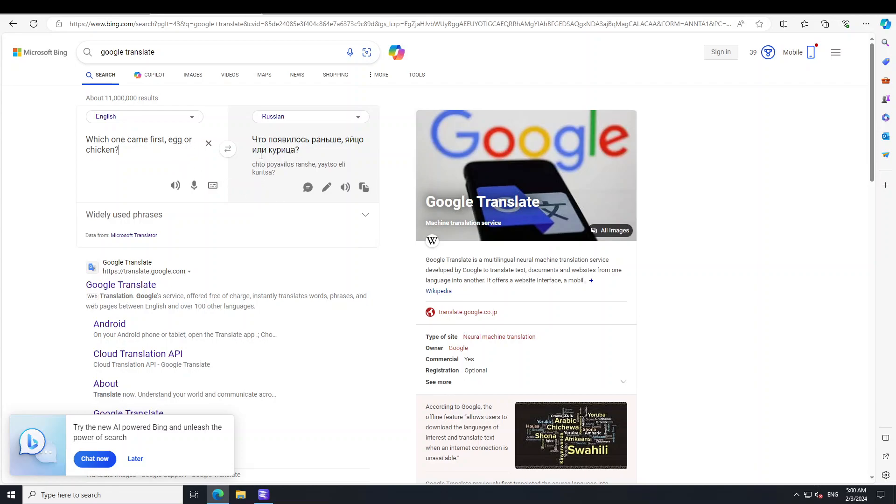
pyautogui.click(363, 187)
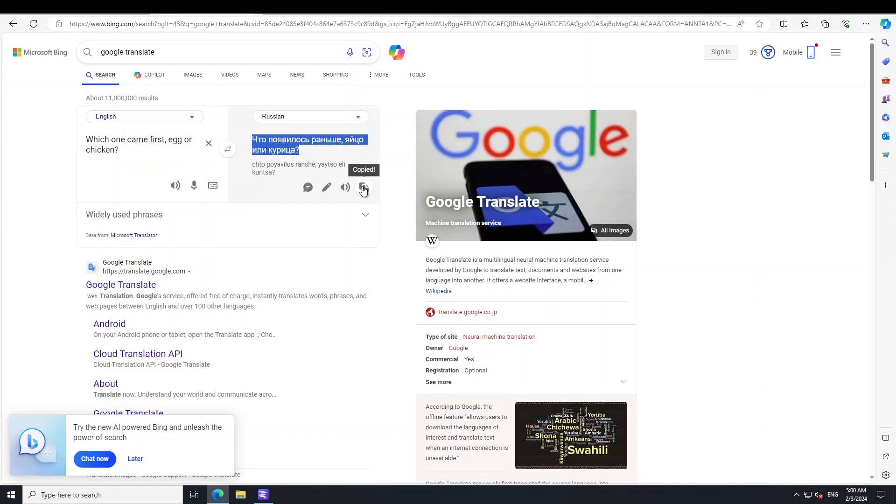
# Return to the LM Studio chat to send the Russian question and copy the reply.
pyautogui.click(263, 495)
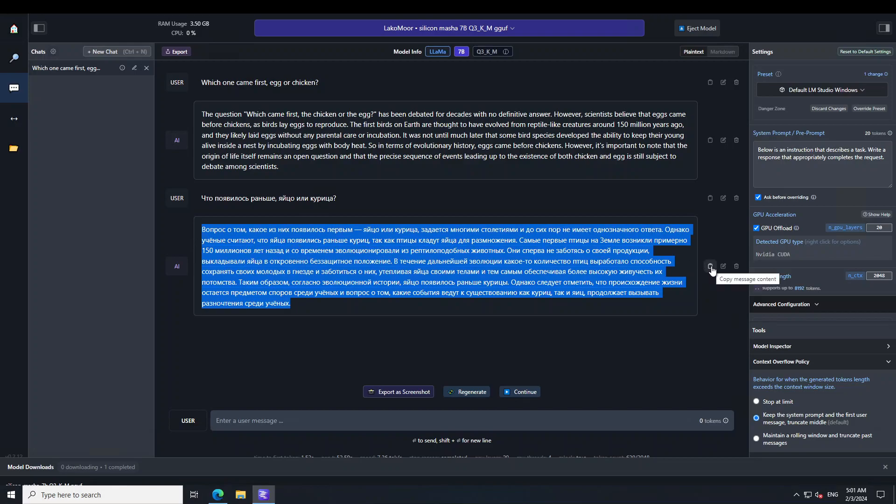
pyautogui.moveTo(312, 484)
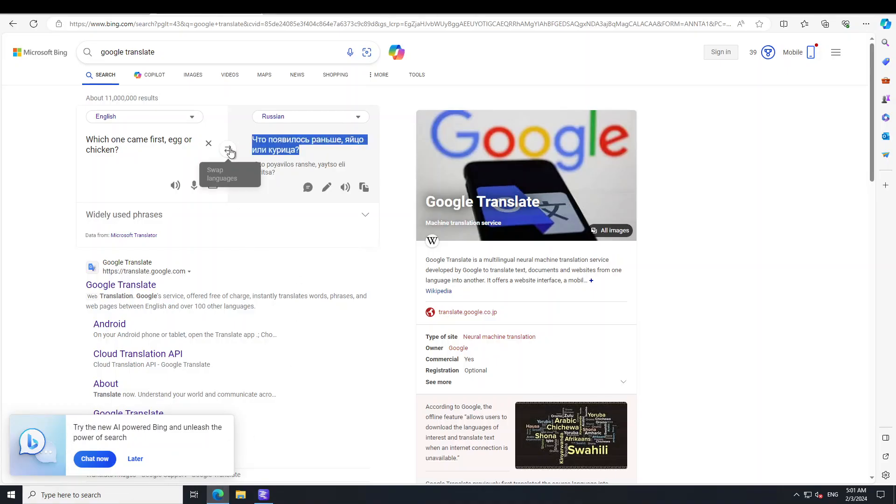
# Translate the model's Russian answer back into English in Bing, then return to LM Studio.
pyautogui.click(228, 149)
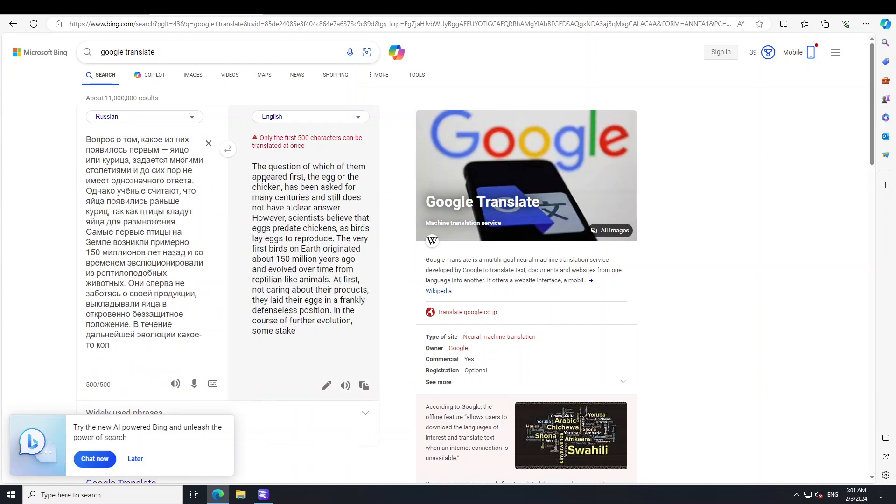
pyautogui.moveTo(253, 167); pyautogui.dragTo(296, 330)
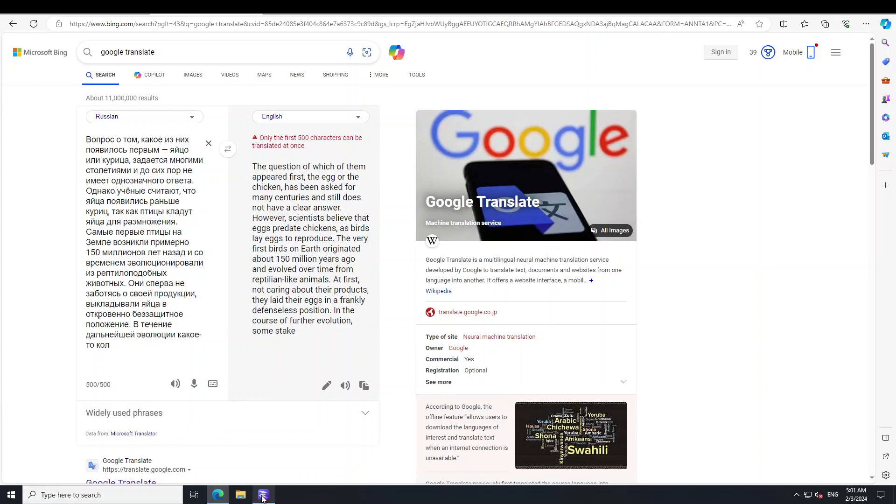
pyautogui.click(264, 495)
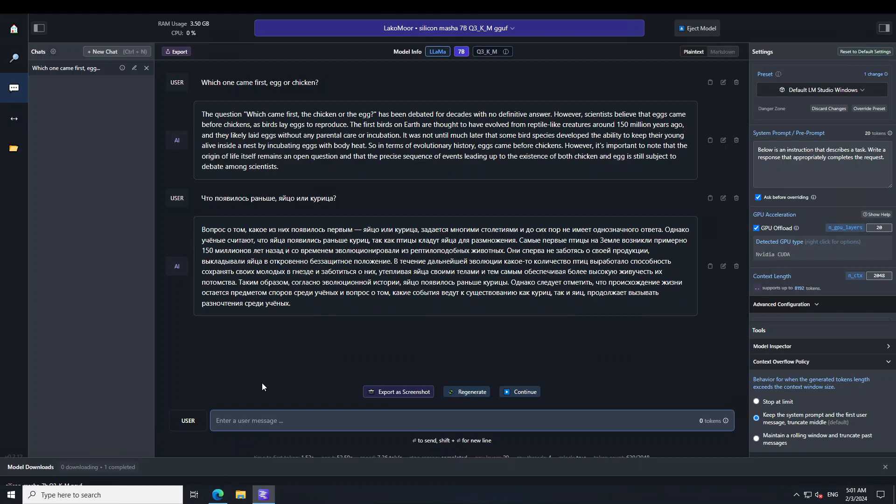
# Ask the model 'can you translate above response into English'.
pyautogui.write('can you translate')
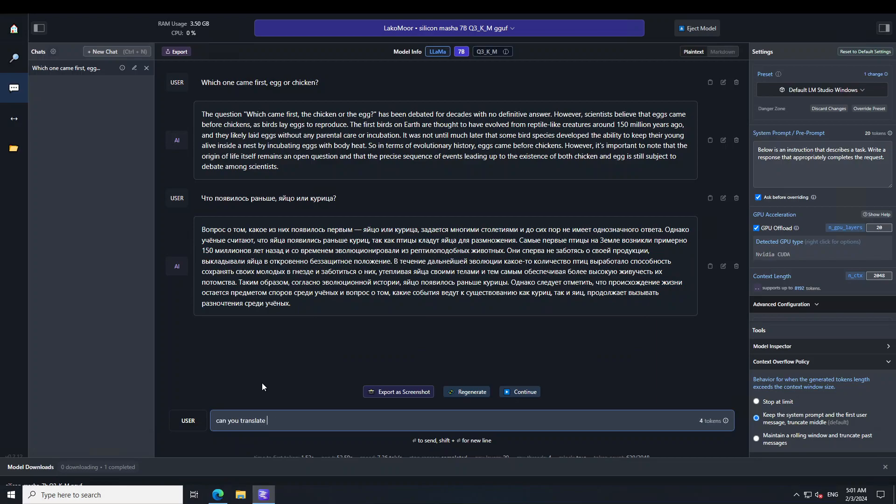
pyautogui.write('above response')
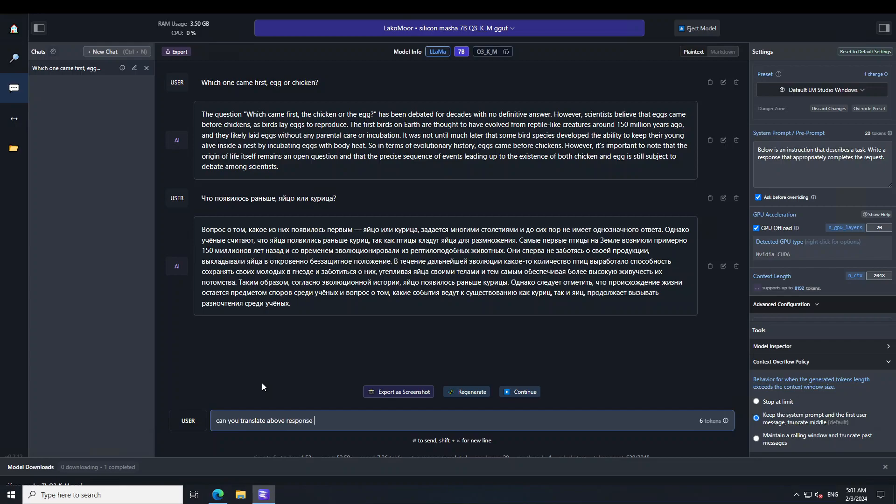
pyautogui.write('into ENG')
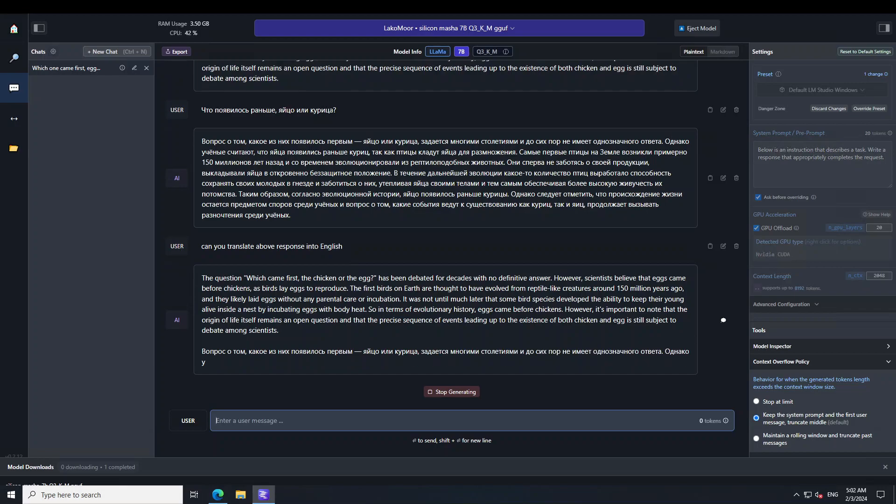
# Stop the ongoing reply and draft the time-machine role-play prompt without its opening words.
pyautogui.click(451, 391)
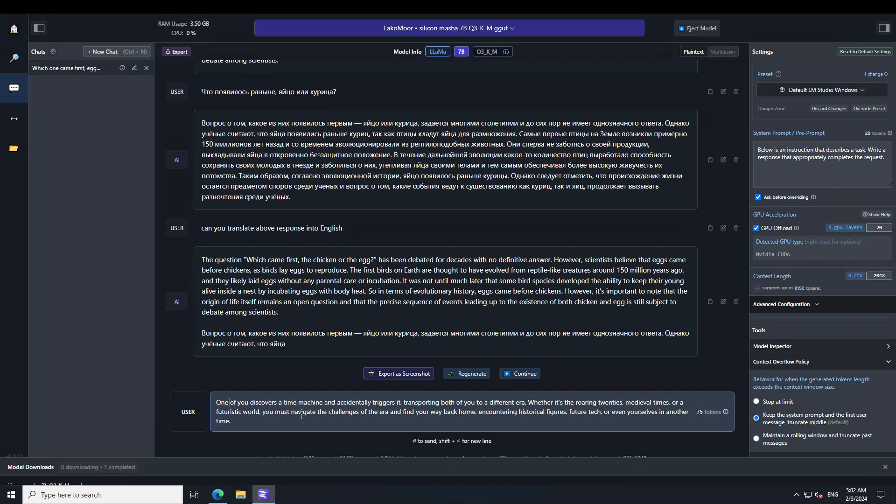
pyautogui.press('BackSpace')
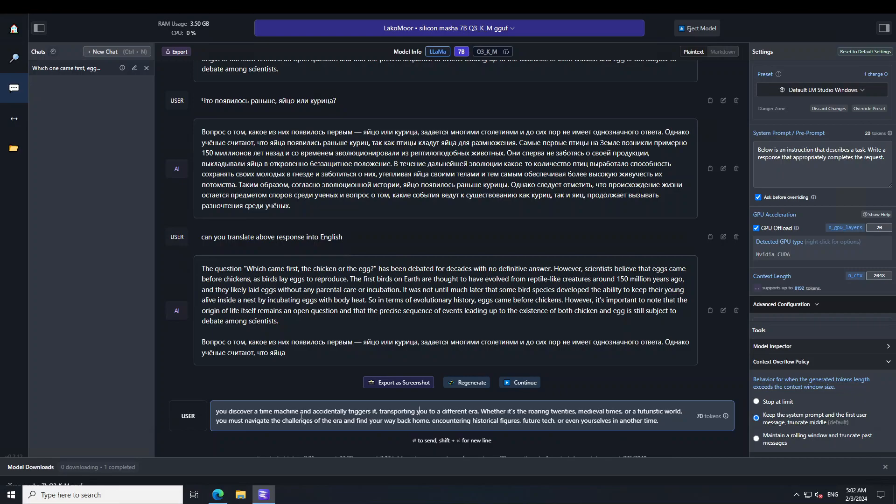
# Send the role-play prompt and highlight part of the medieval England story's closing sentence.
pyautogui.click(578, 411)
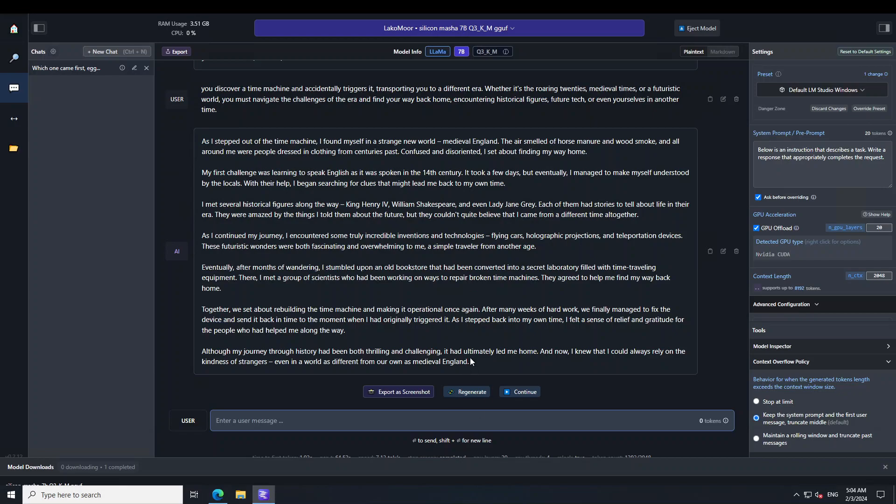
pyautogui.moveTo(396, 357)
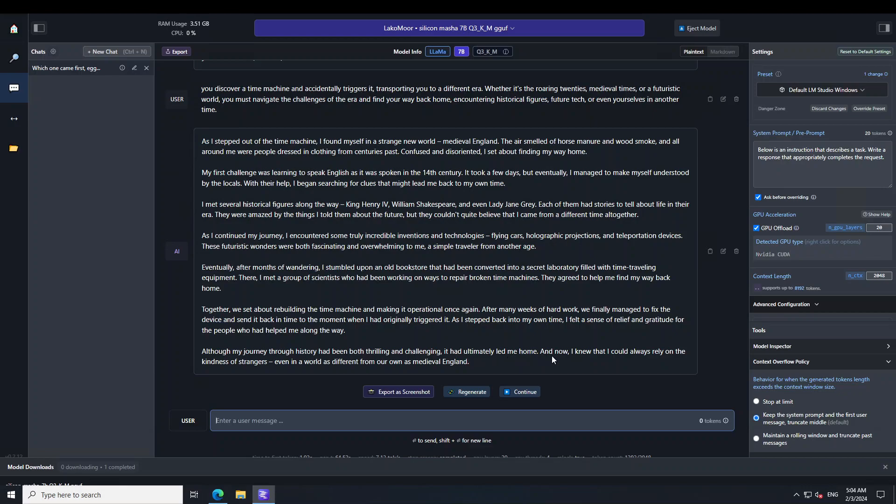
pyautogui.moveTo(670, 359)
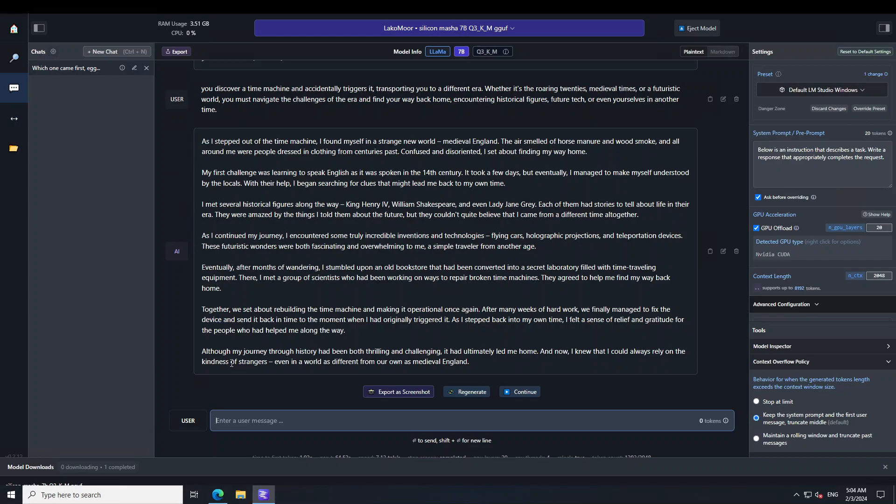
pyautogui.moveTo(202, 361); pyautogui.dragTo(366, 362)
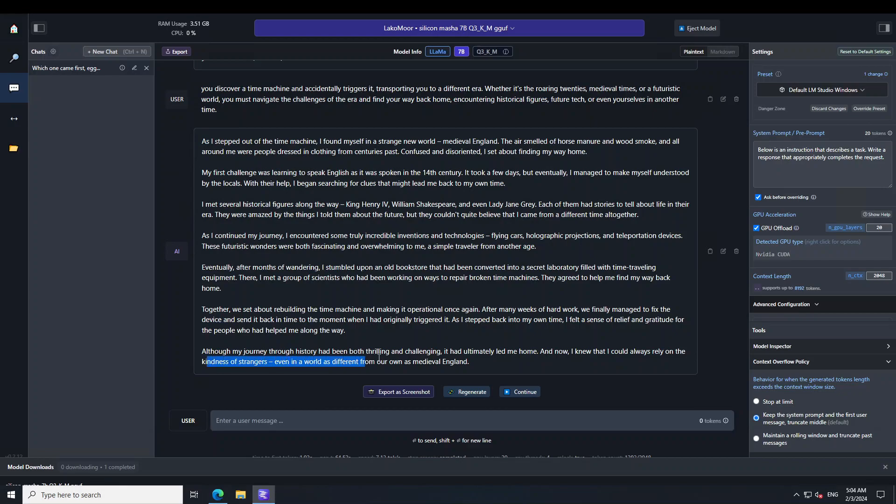
pyautogui.moveTo(363, 362); pyautogui.dragTo(446, 361)
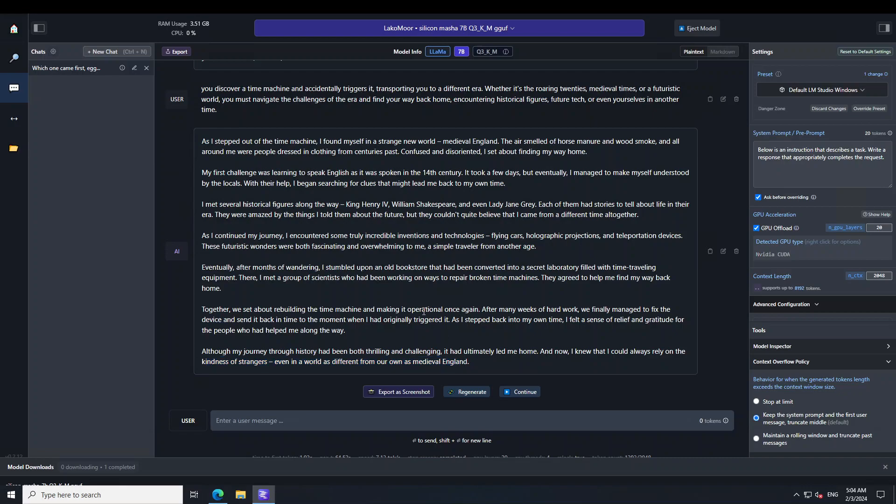
pyautogui.moveTo(387, 229)
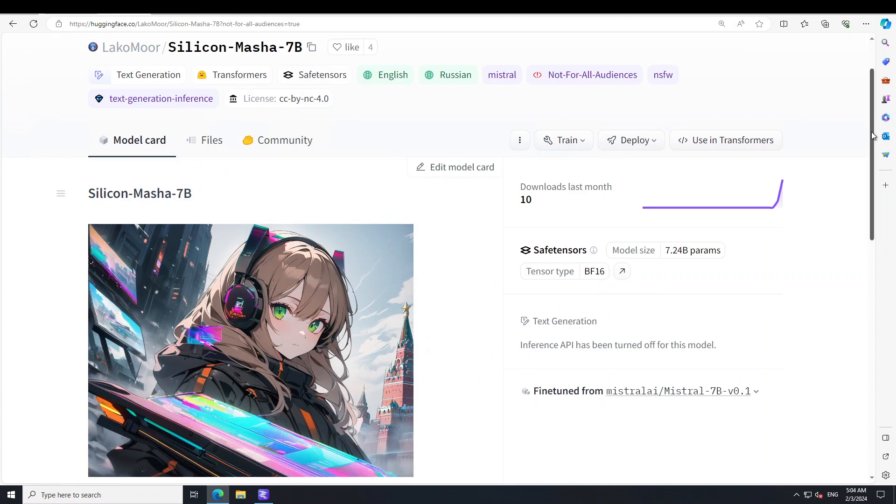
pyautogui.scroll(-3)
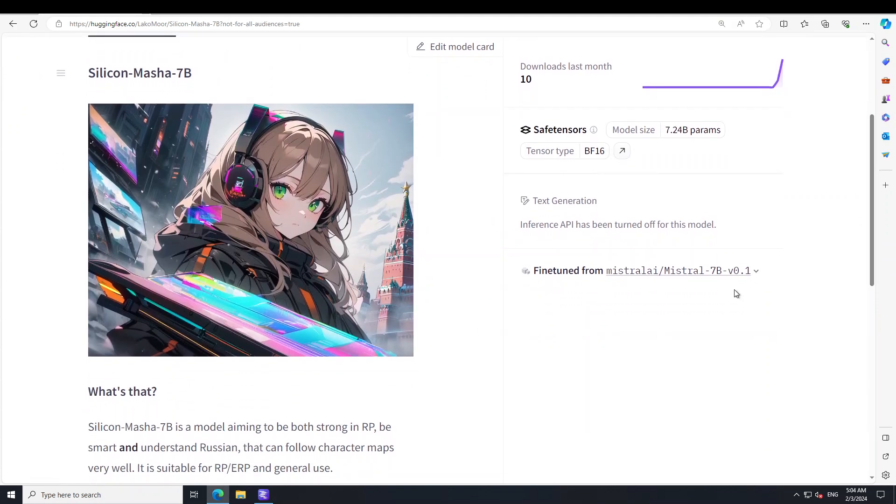
pyautogui.moveTo(32, 222)
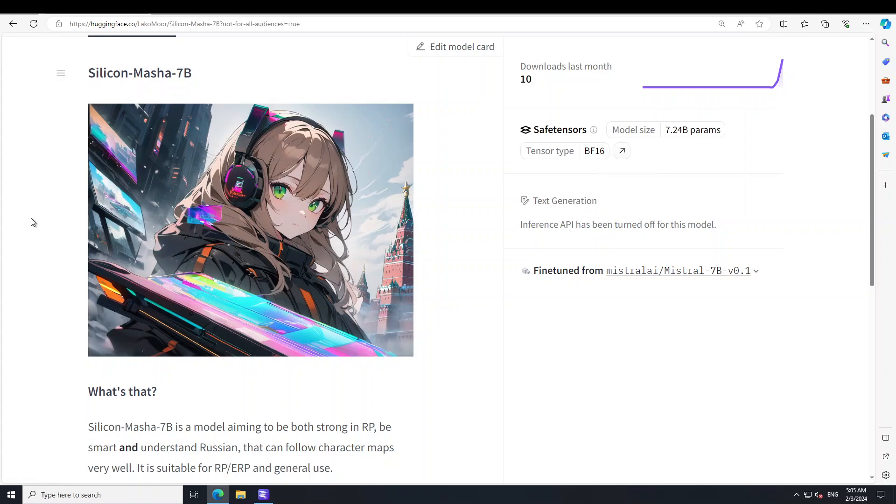
pyautogui.moveTo(258, 218)
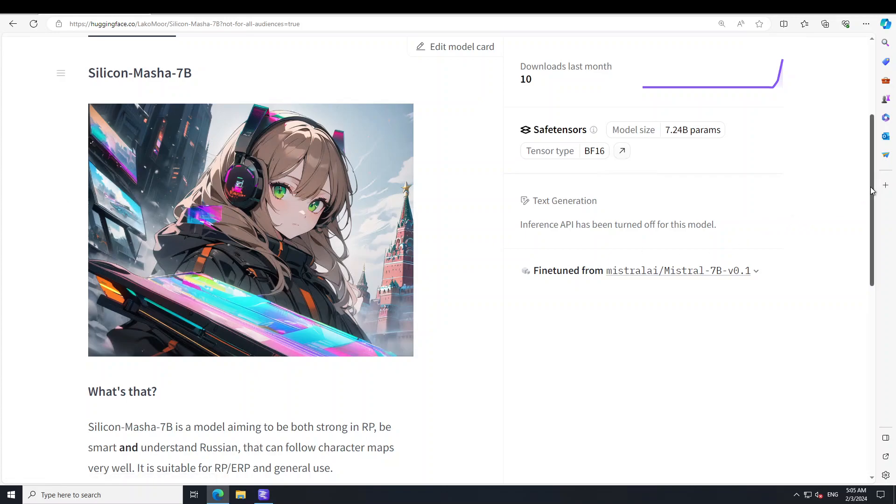
pyautogui.scroll(-3)
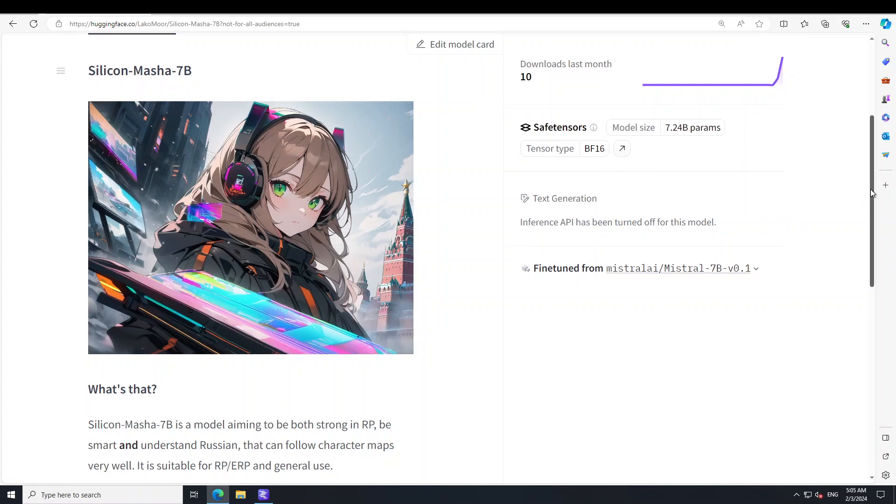
pyautogui.scroll(-3)
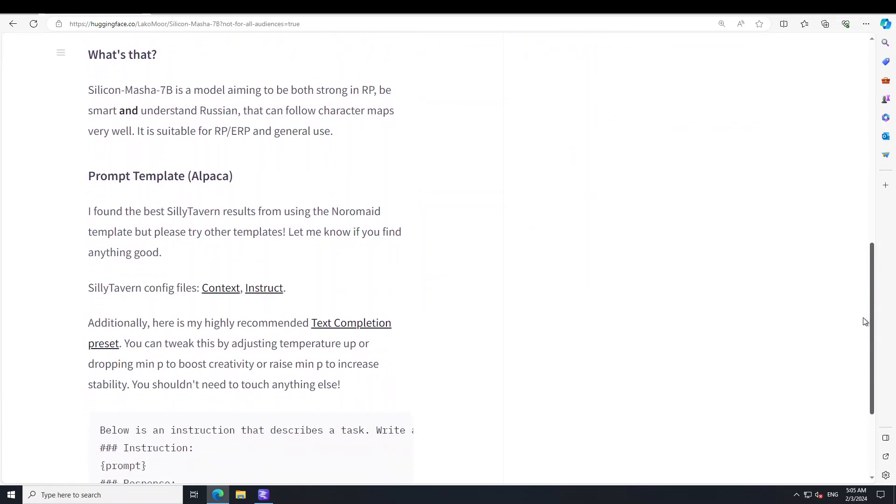
pyautogui.scroll(-3)
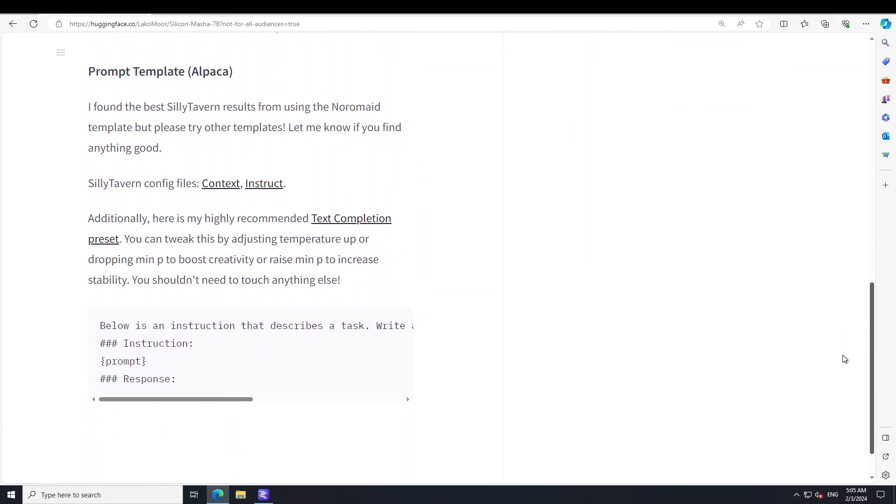
pyautogui.scroll(3)
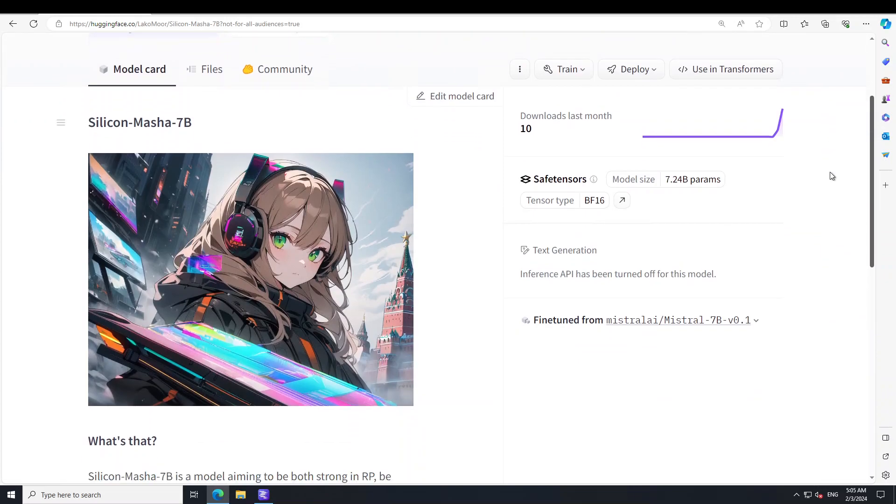